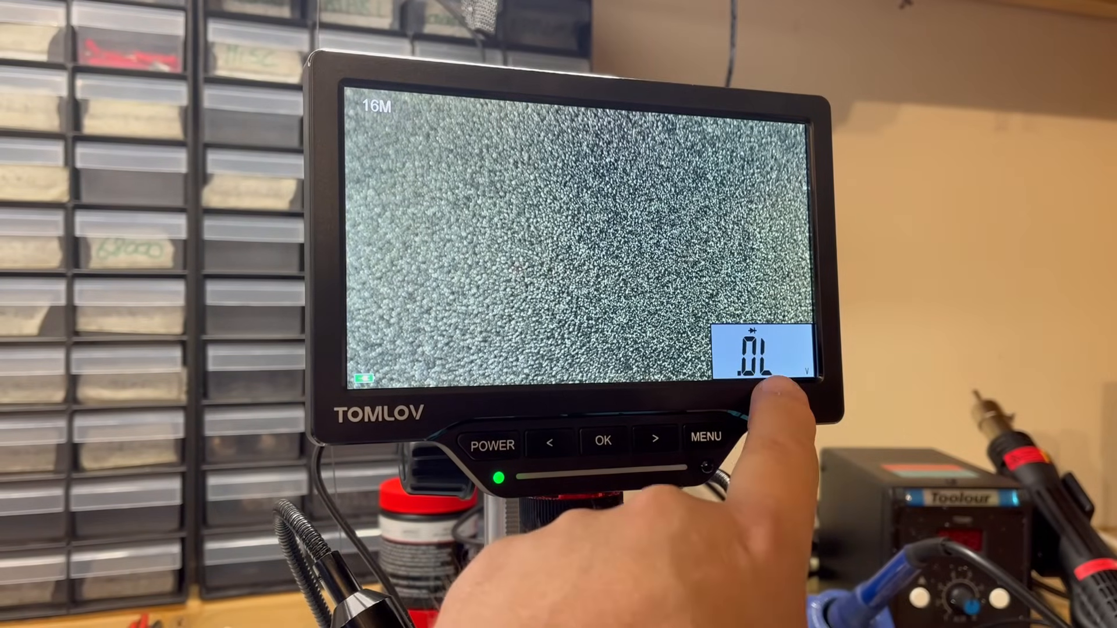
Step: Open the microscope menu and step past EXIT and PLAYBACK to the IMAGE settings page
left_click(708, 445)
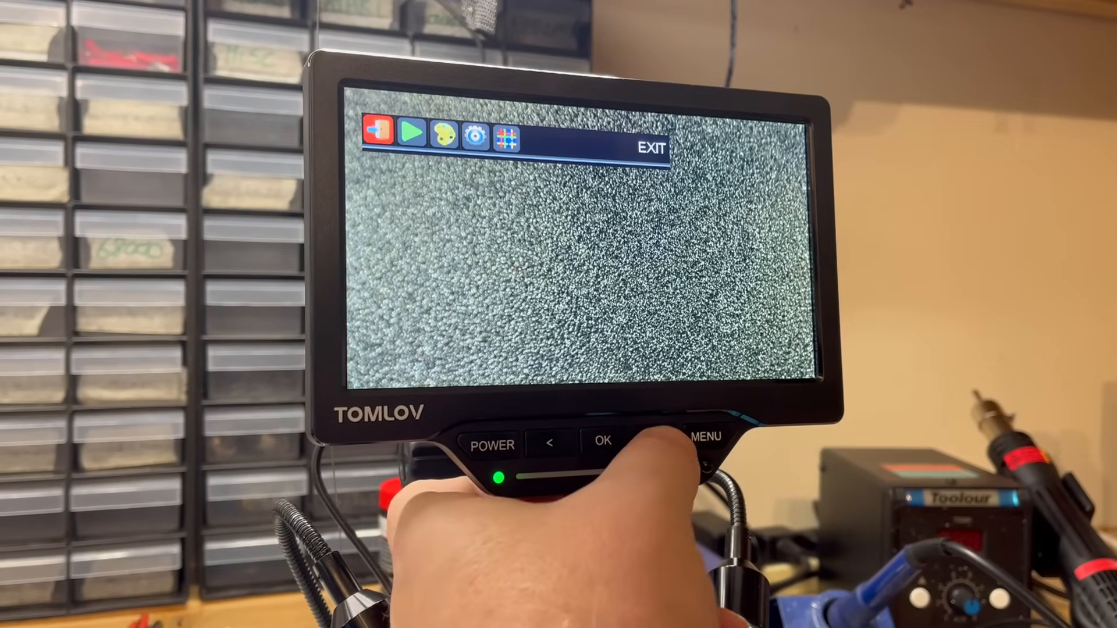
left_click(684, 437)
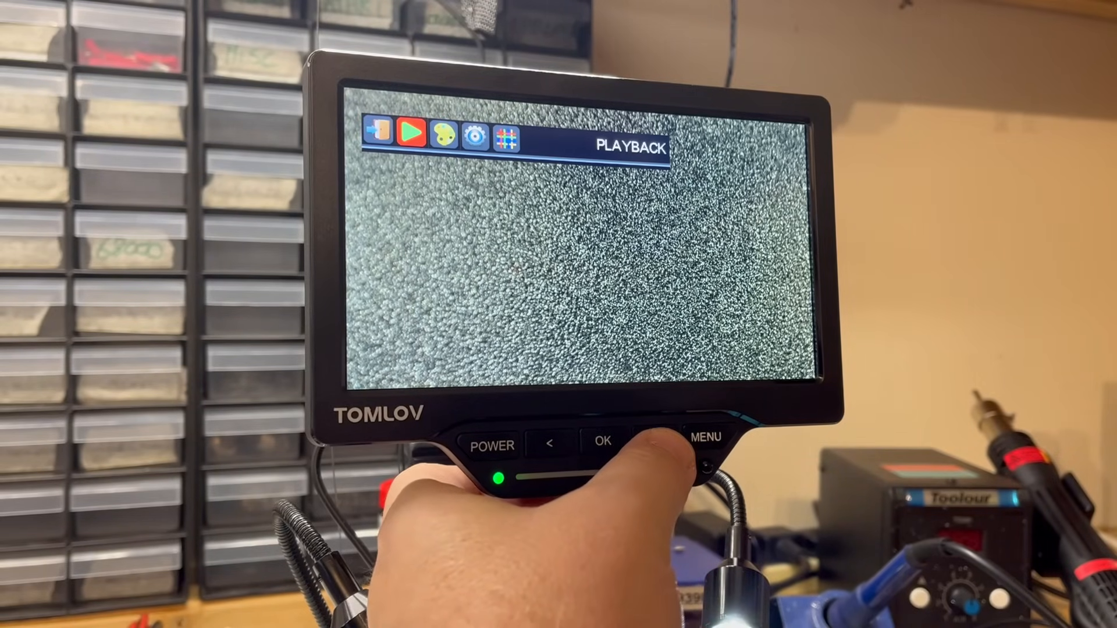
left_click(703, 442)
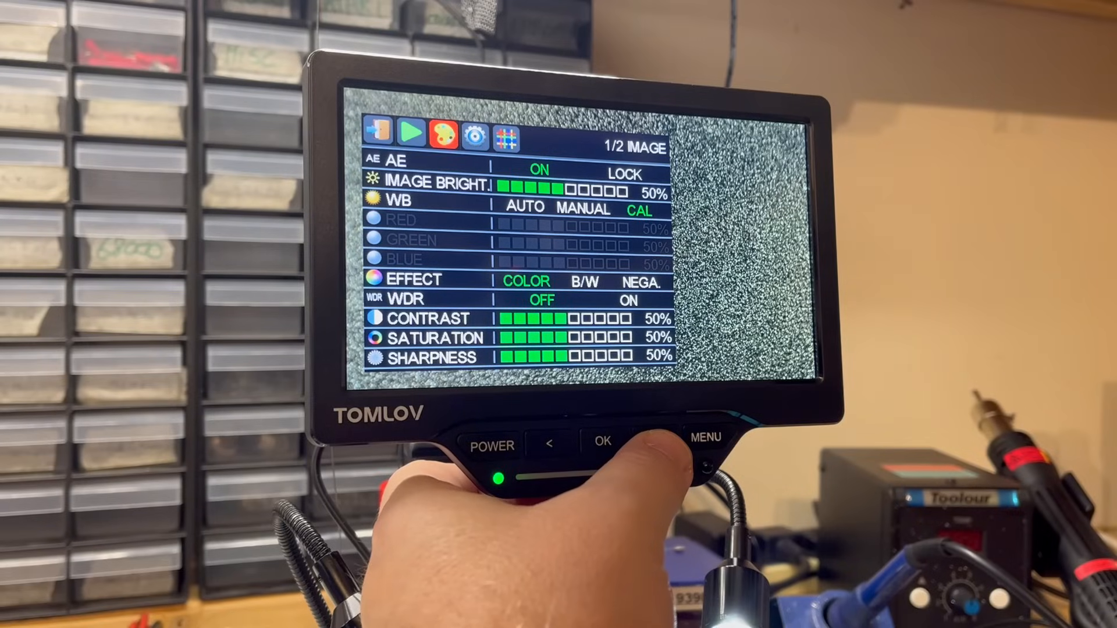